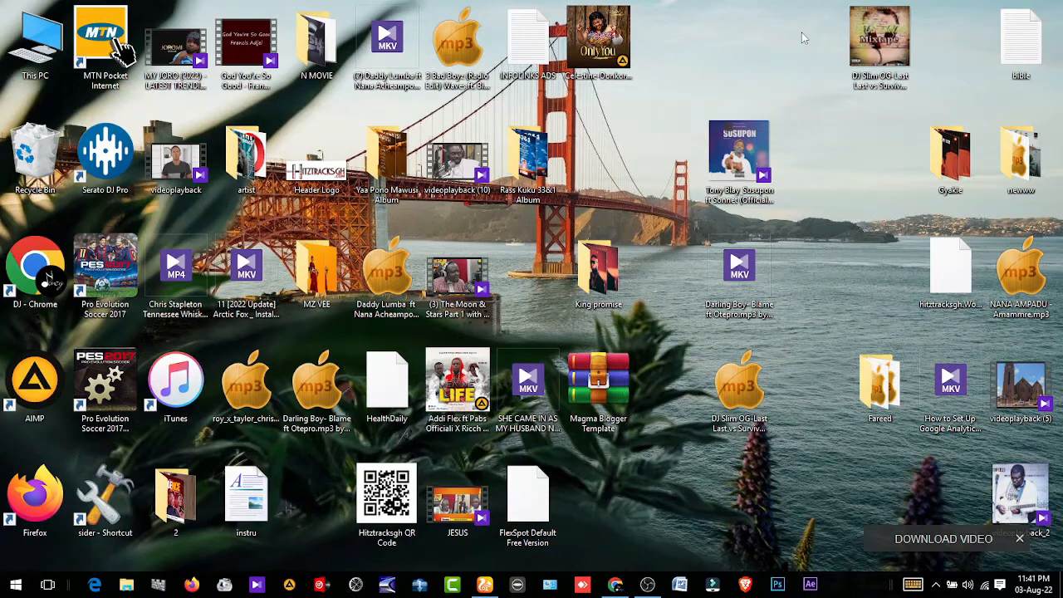
mouse_move(983, 139)
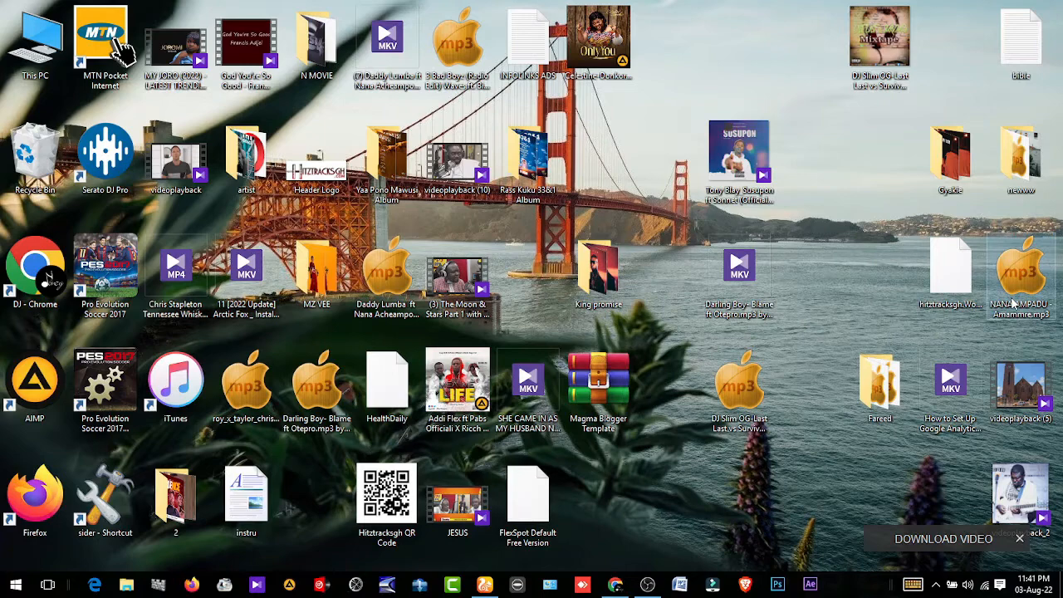
mouse_move(1026, 272)
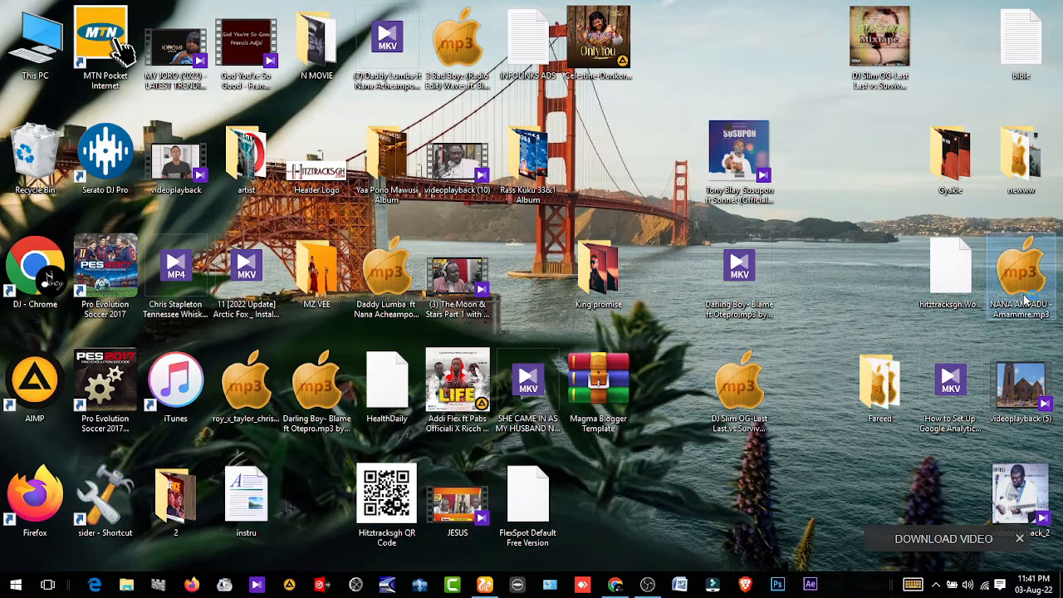
Send the desktop MP3 file to AIMP's Advanced Tag Editor from its context menu
right_click(1020, 265)
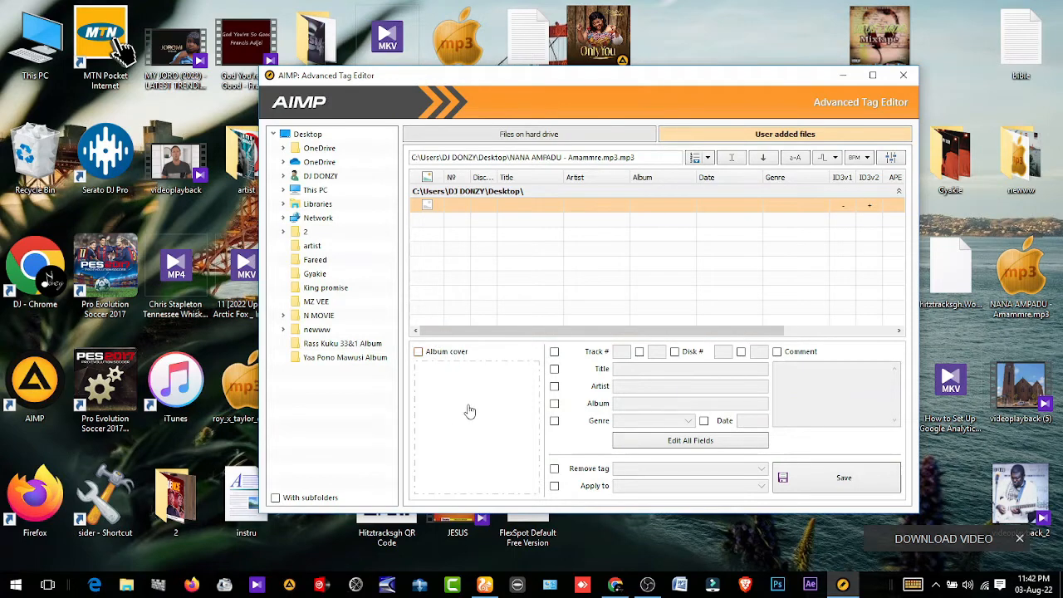
mouse_move(479, 421)
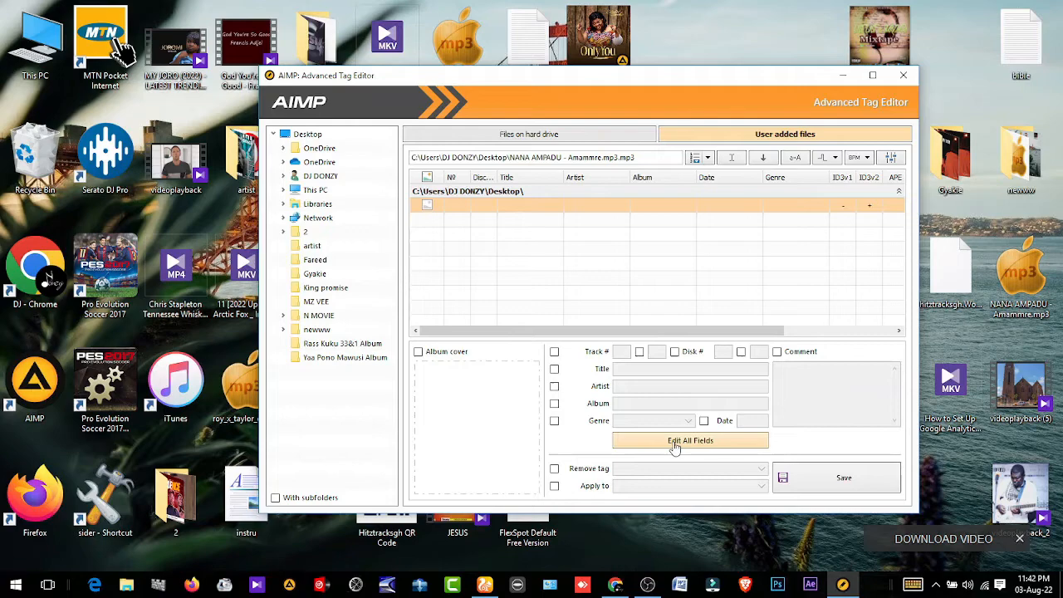
mouse_move(684, 449)
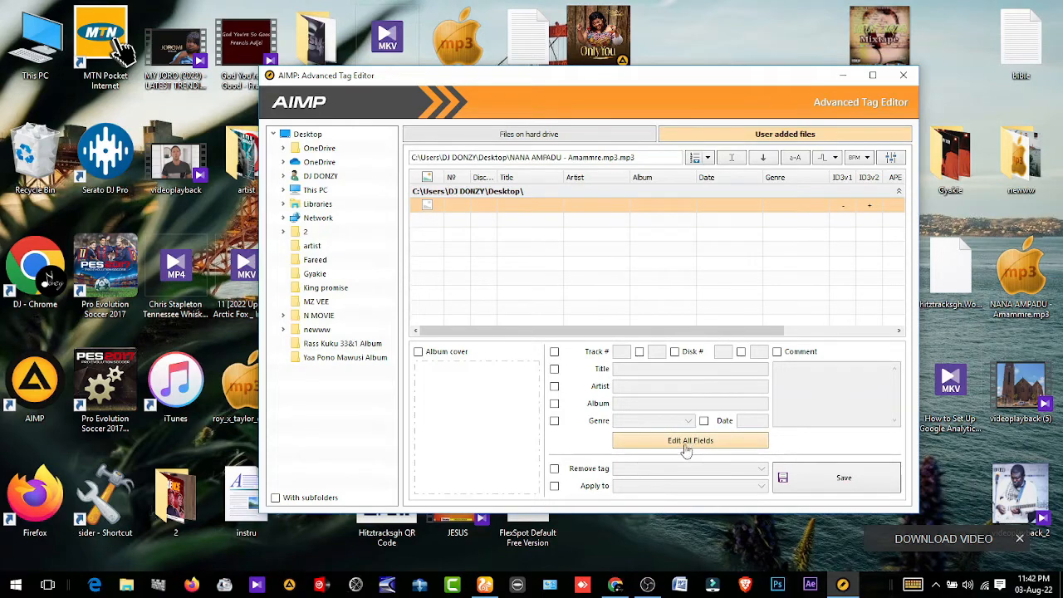
Edit all fields of the MP3 and show its Basic information with the empty cover area
left_click(690, 440)
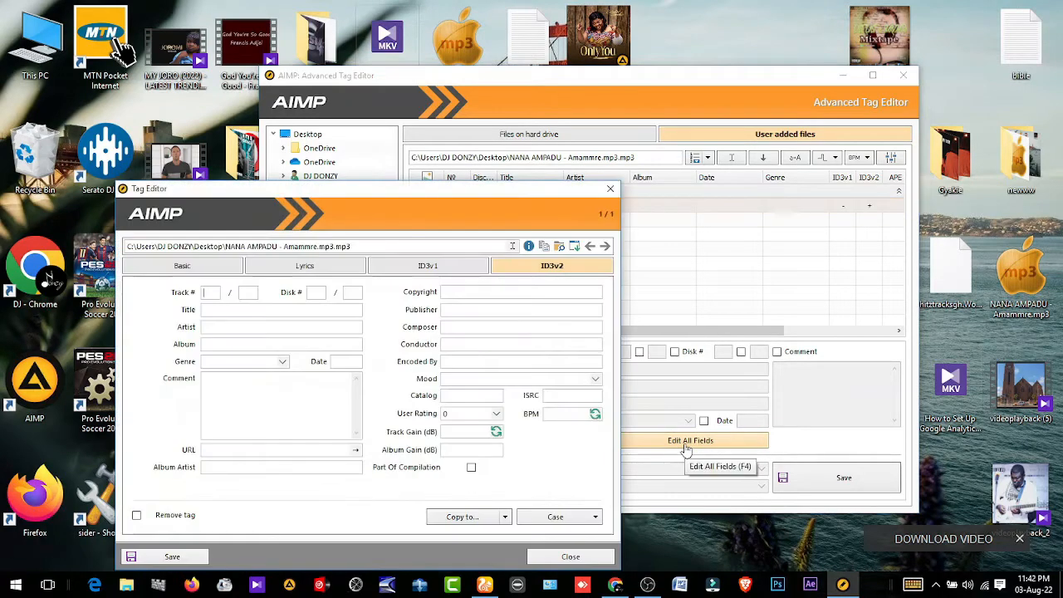
mouse_move(440, 319)
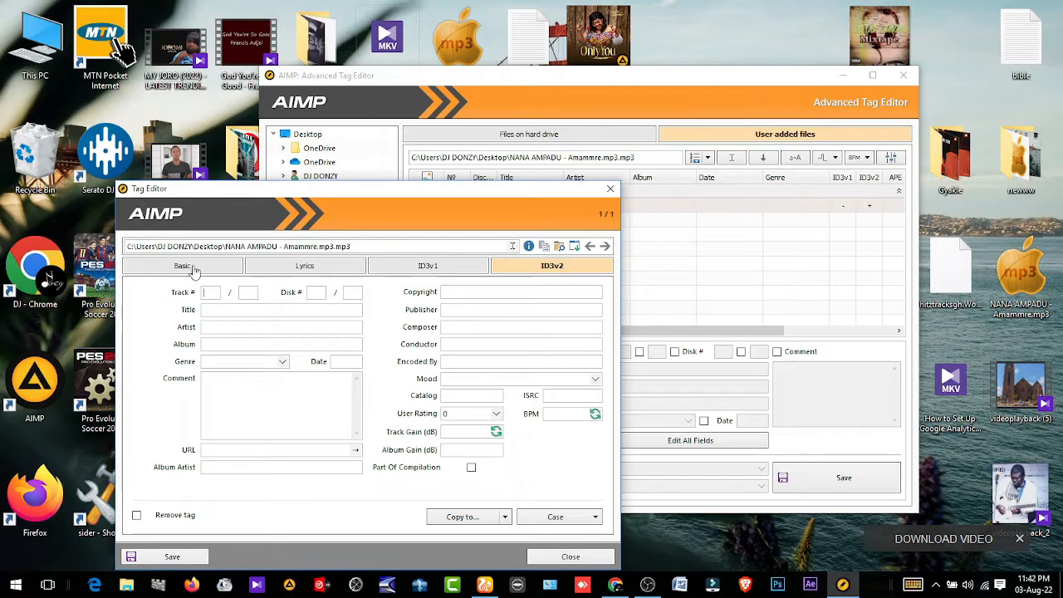
left_click(183, 266)
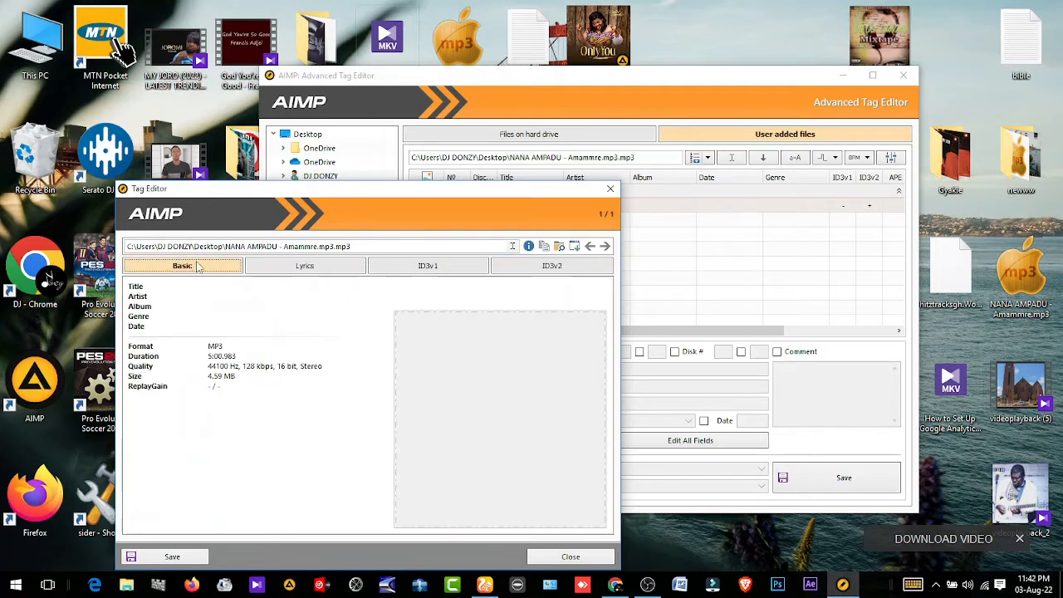
mouse_move(447, 387)
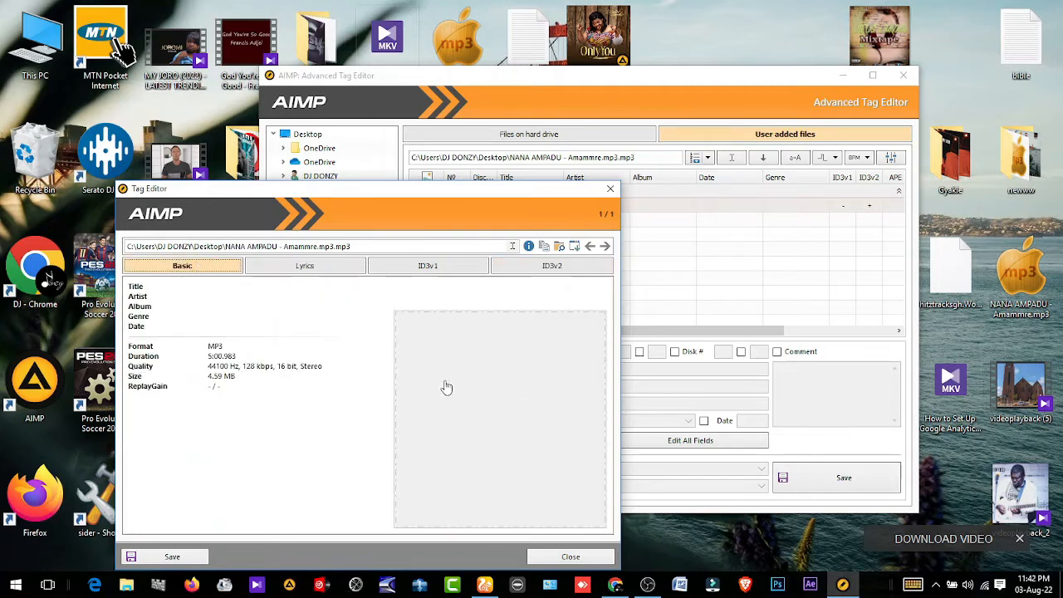
mouse_move(536, 367)
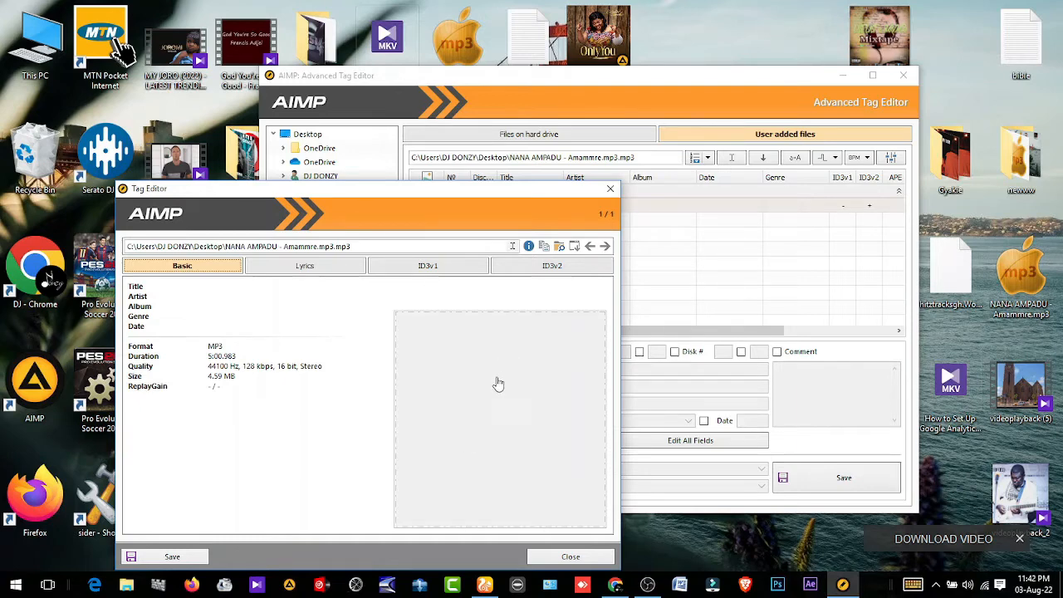
Load the mixtape JPEG from the desktop as the MP3's album cover
right_click(498, 382)
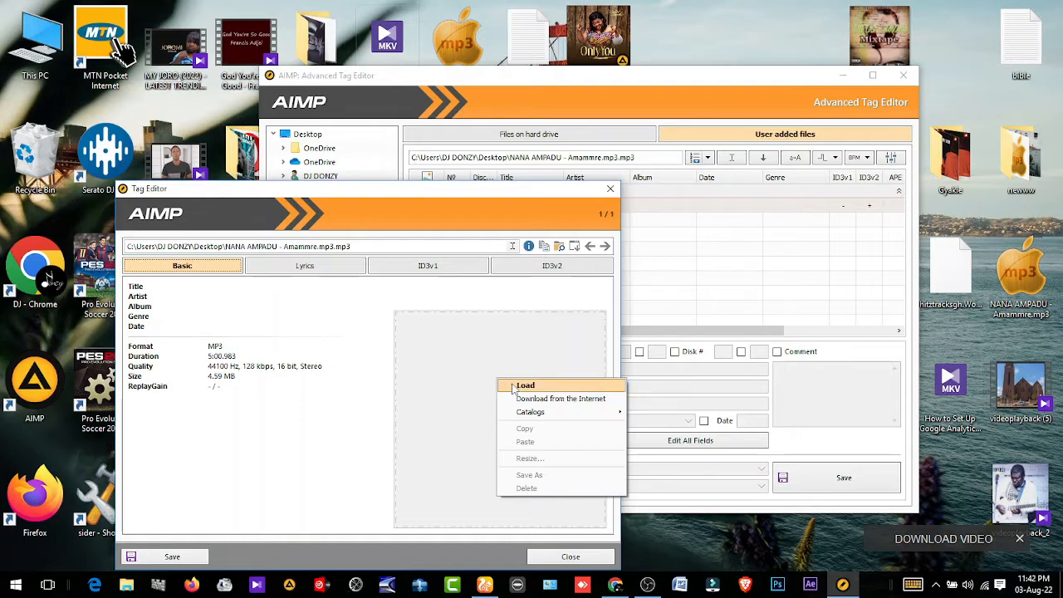
left_click(513, 389)
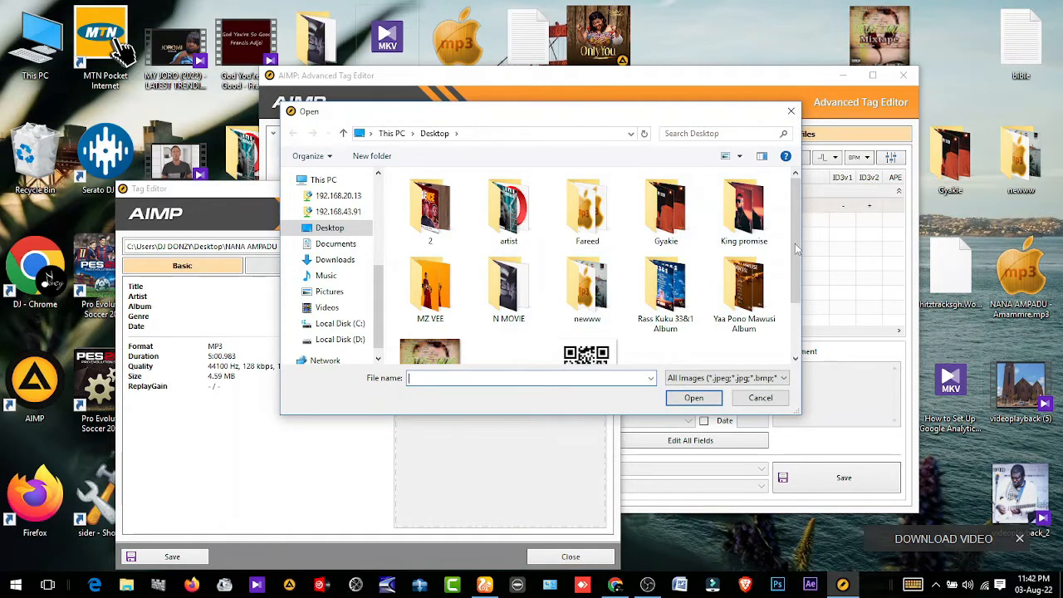
scroll("down", 3)
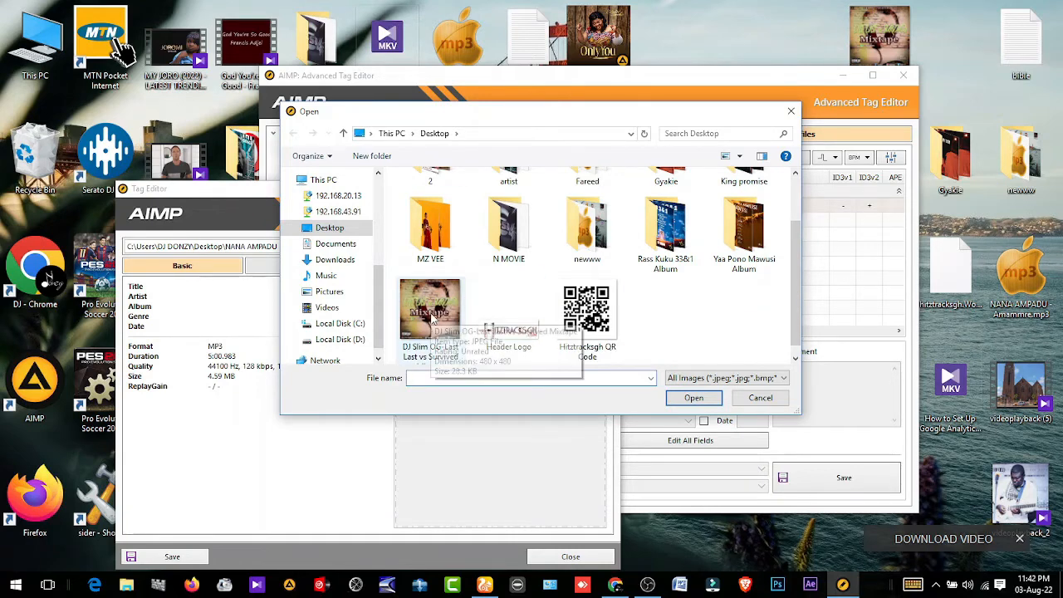
mouse_move(430, 312)
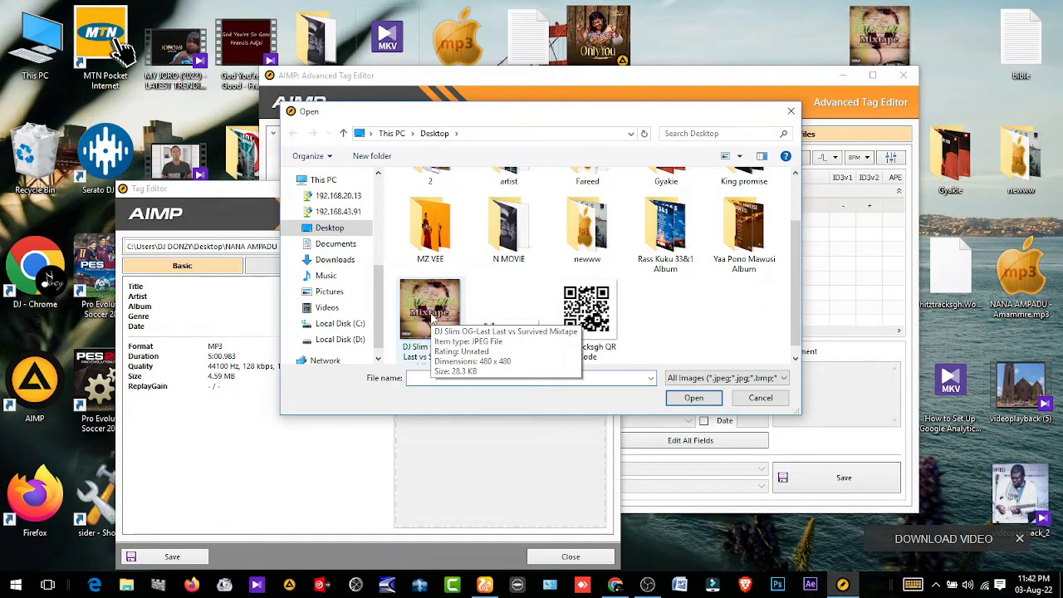
left_click(692, 399)
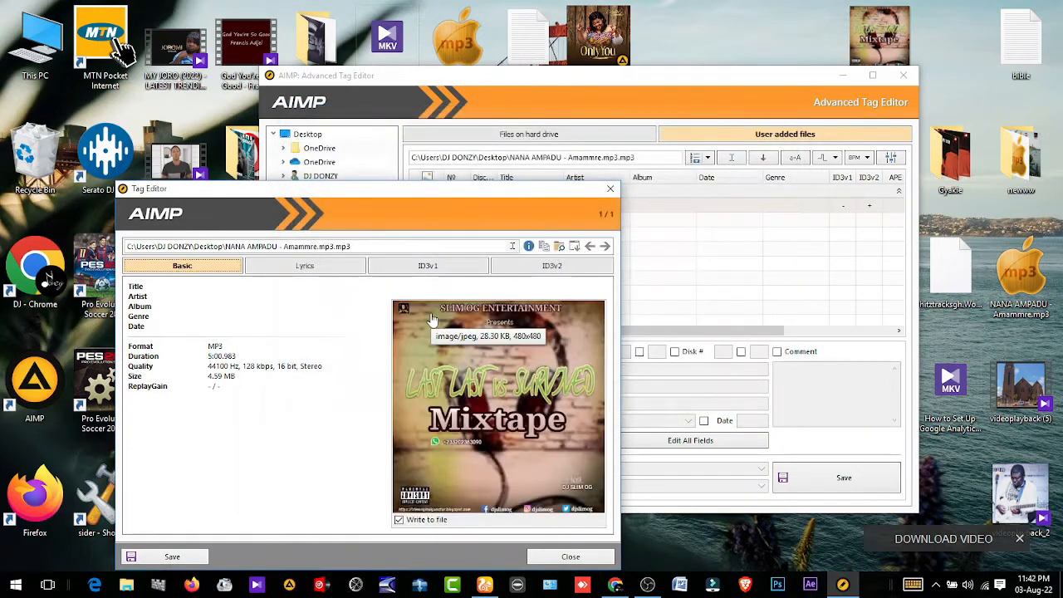
mouse_move(179, 557)
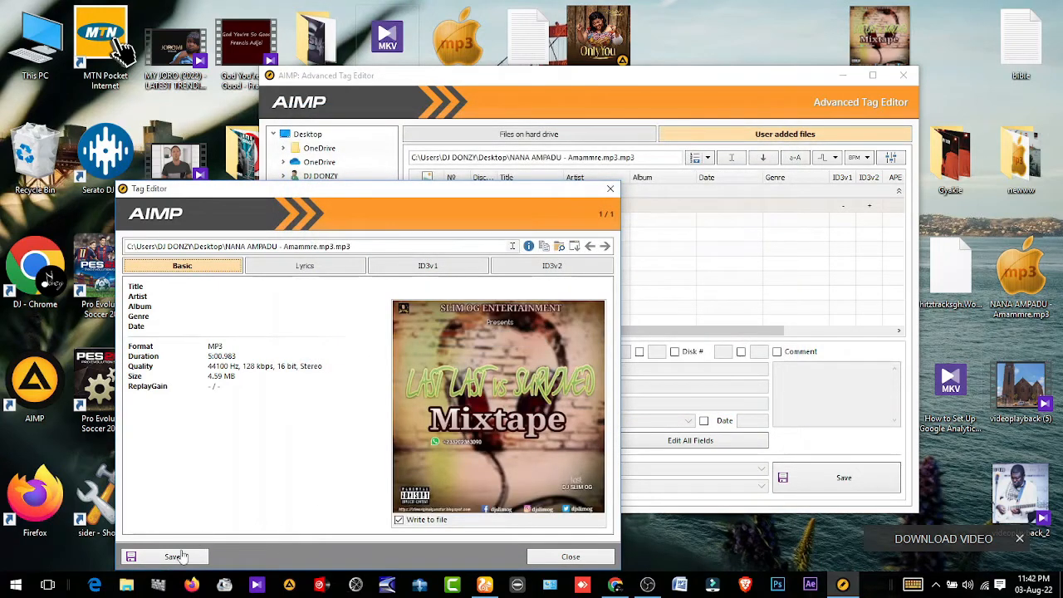
mouse_move(173, 556)
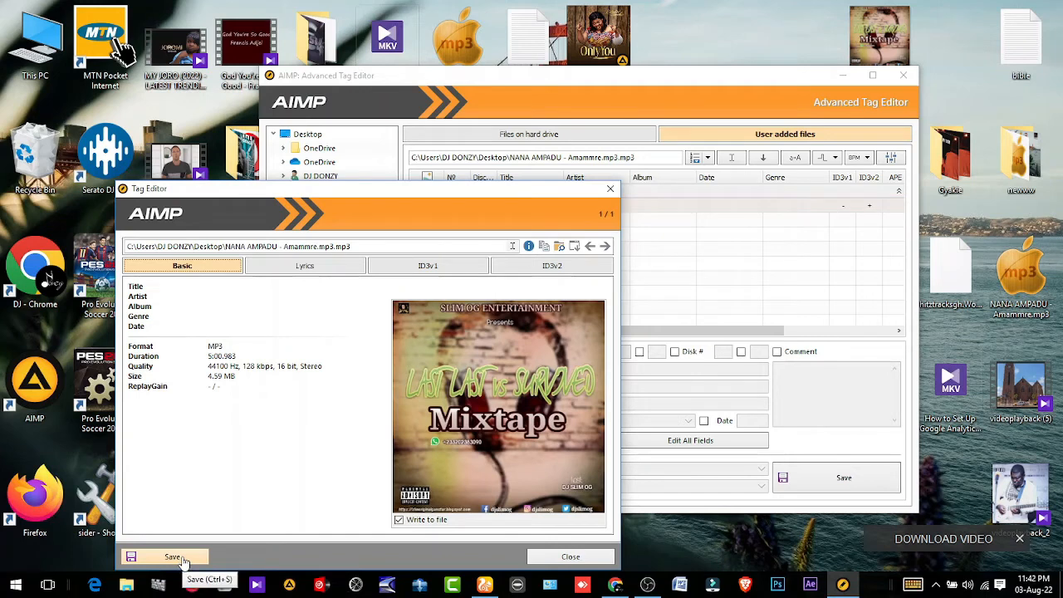
mouse_move(208, 512)
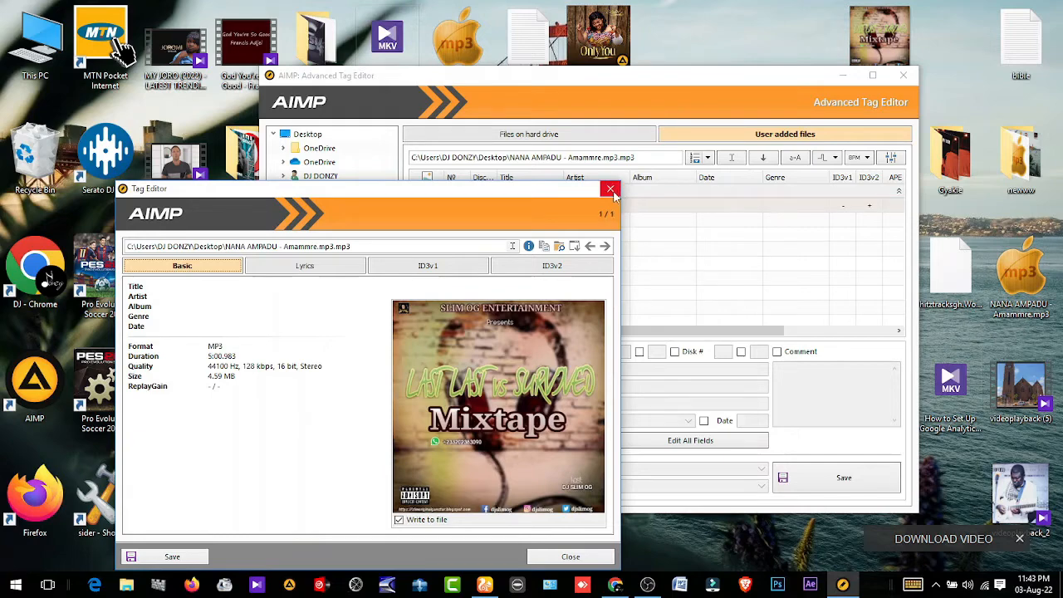
Close the Tag Editor and the Advanced Tag Editor, returning to the desktop
left_click(611, 190)
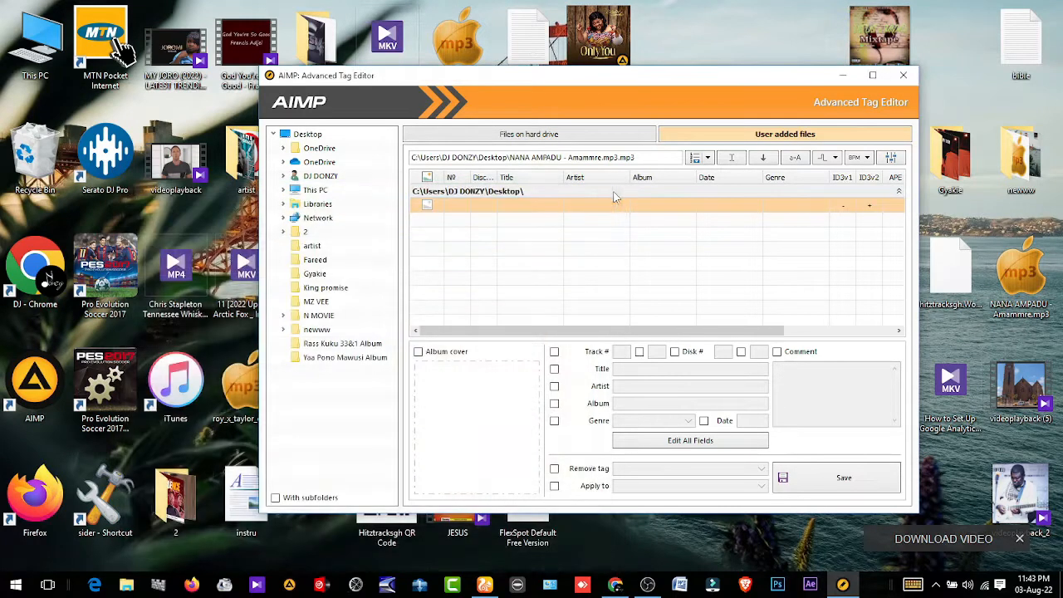
left_click(903, 74)
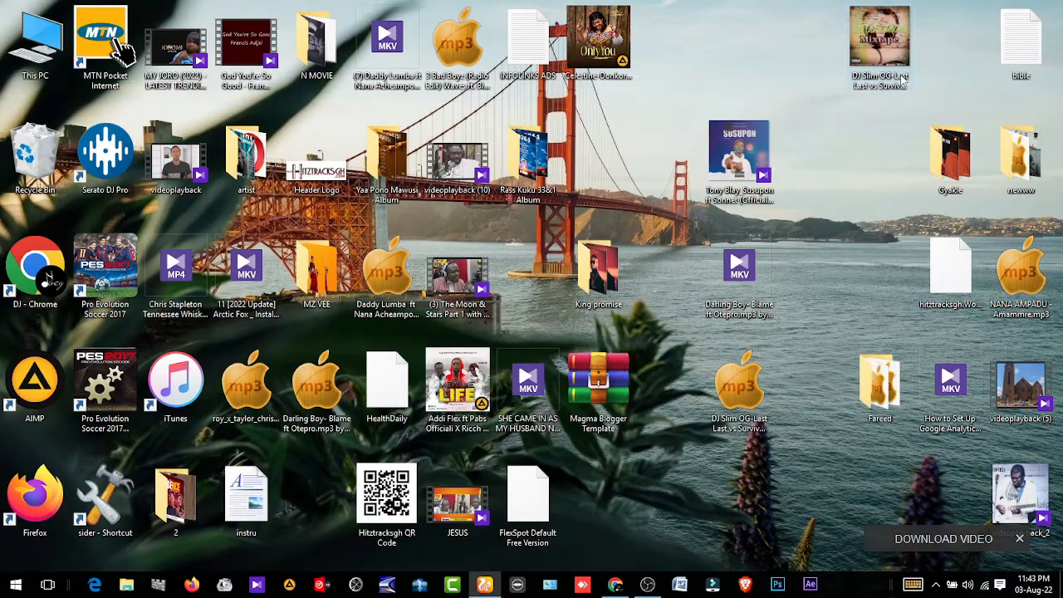
mouse_move(870, 146)
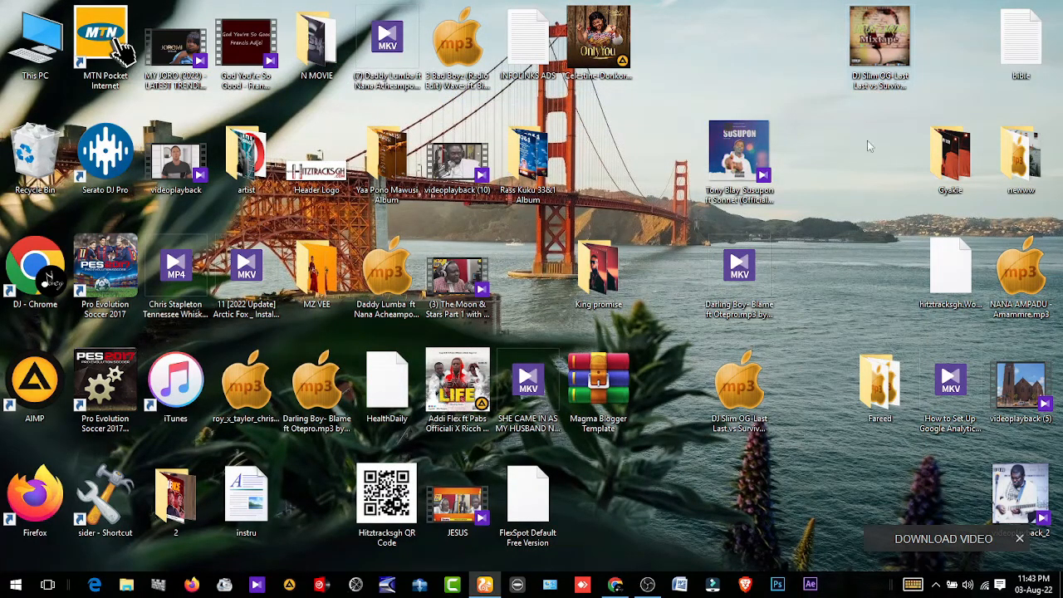